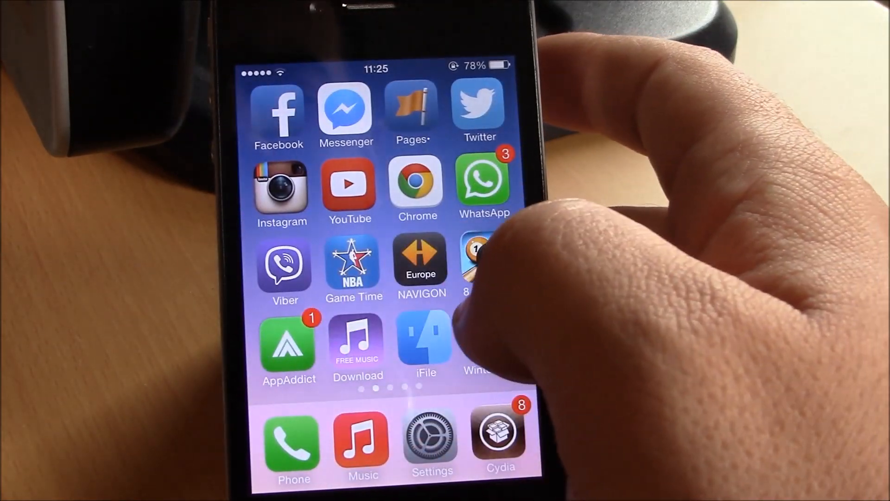
scroll("left", 3)
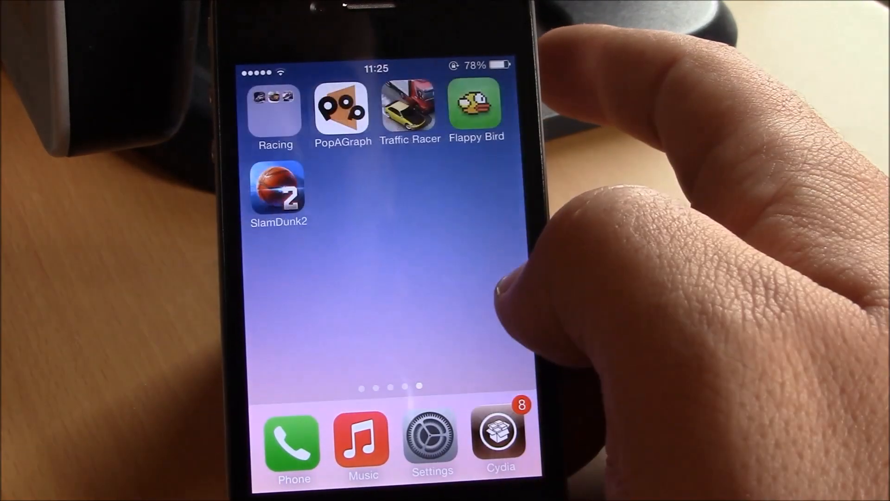